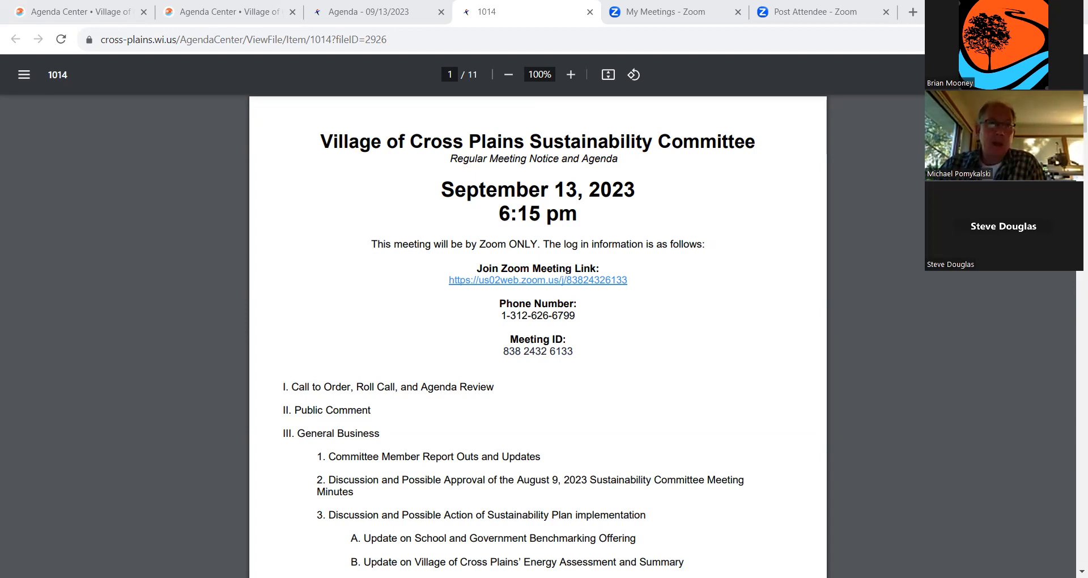
Scroll page 1 down to show 4. Wrap Up, IV. Future Agenda Items and V. Adjournment.
scroll(down, 3)
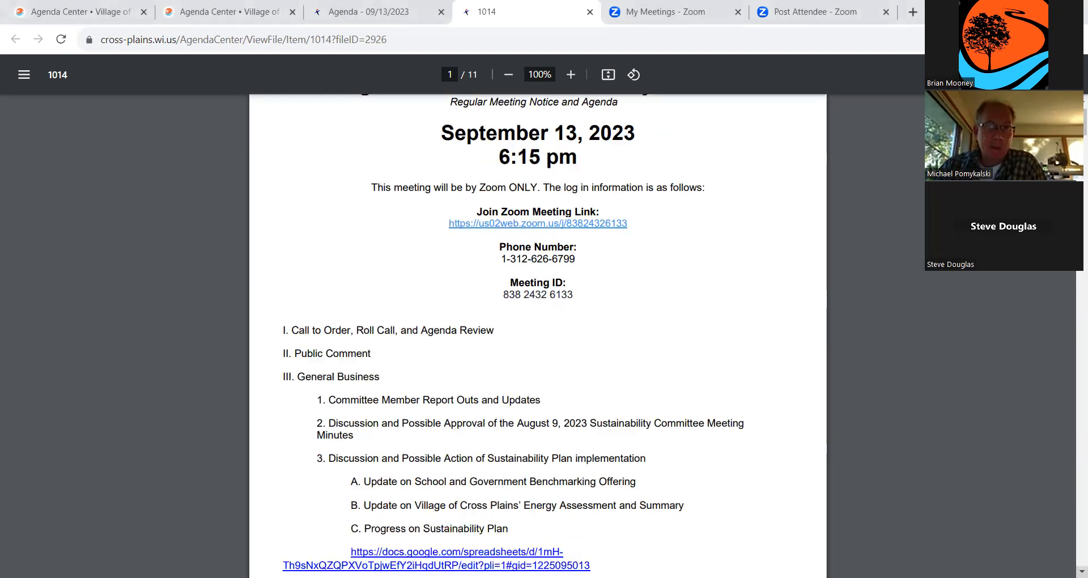
scroll(down, 3)
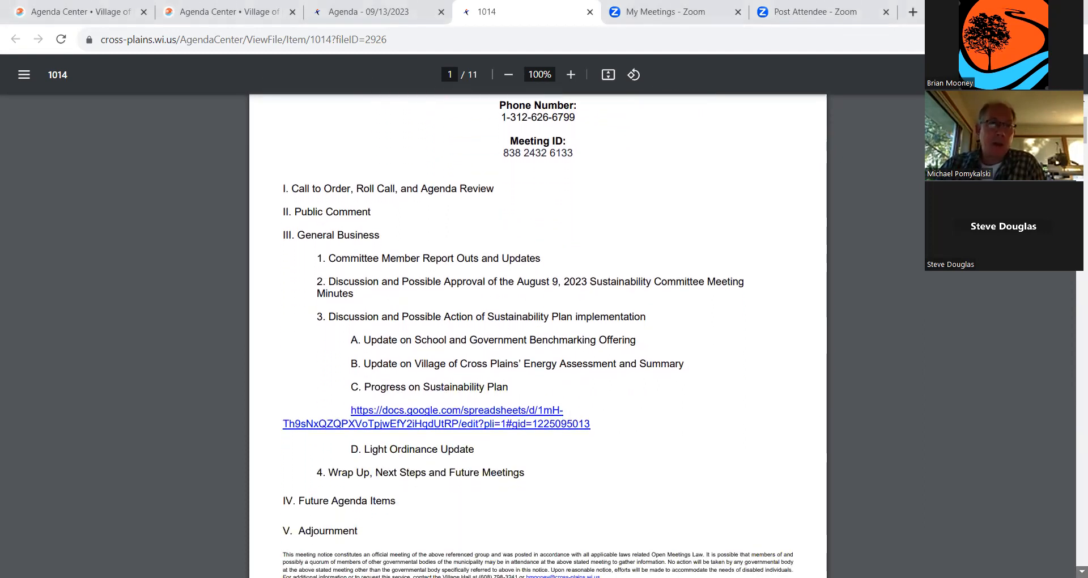
scroll(down, 3)
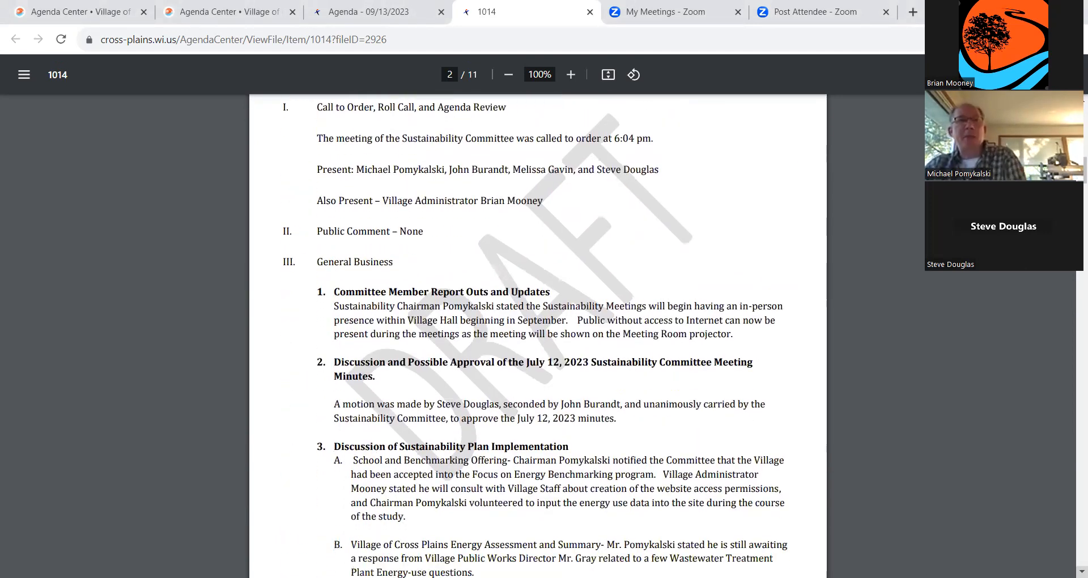
scroll(down, 3)
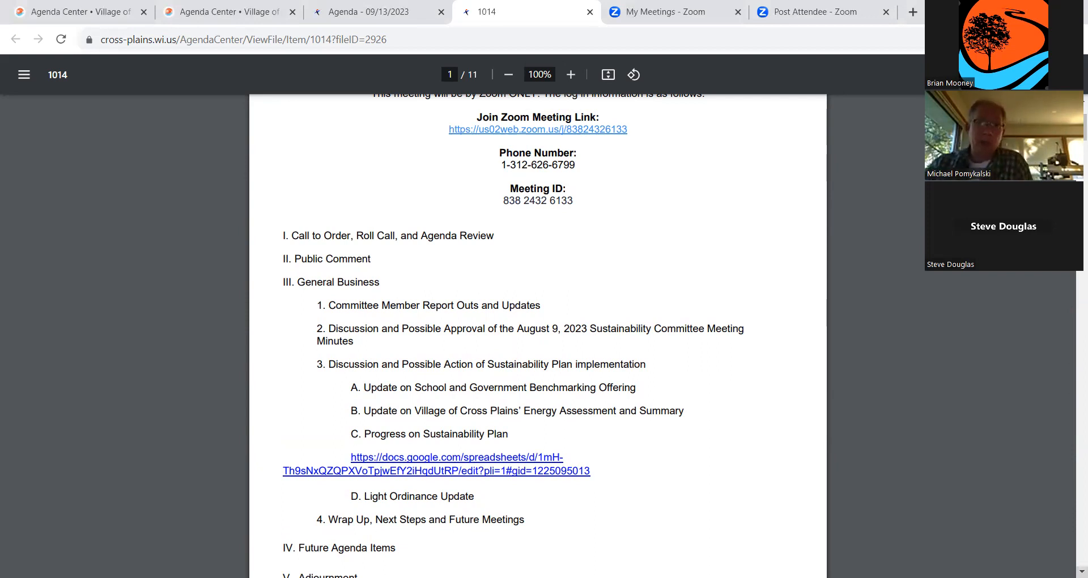
scroll(down, 3)
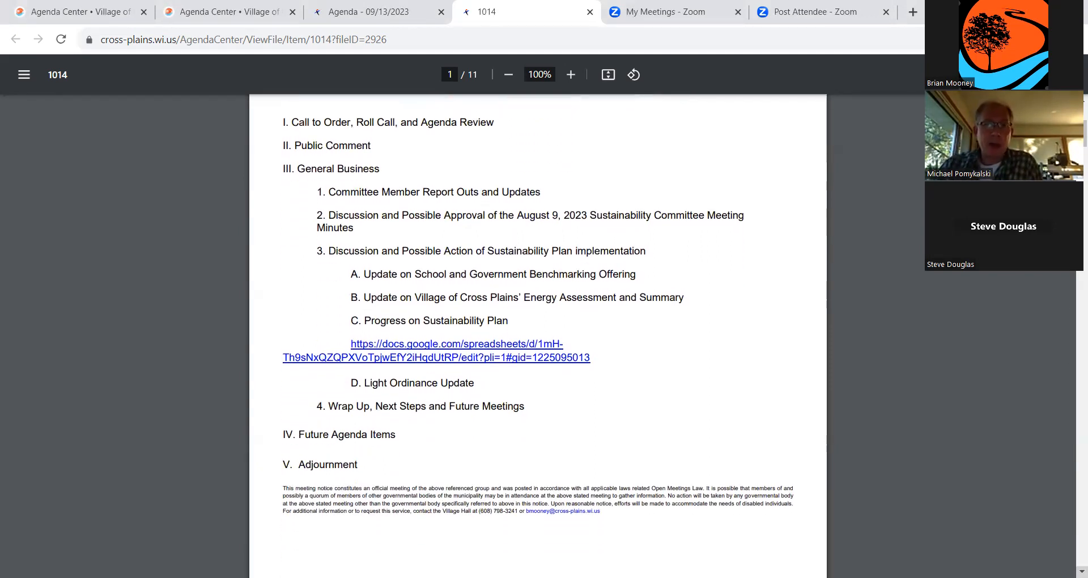
scroll(down, 3)
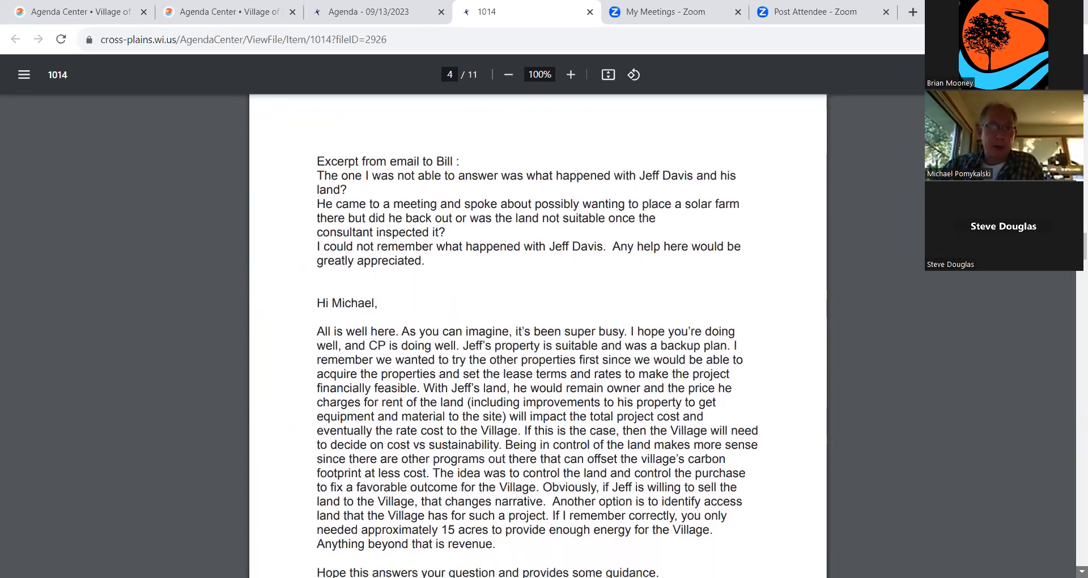
Scroll to page 5's Focus on Energy letter about wastewater treatment plant upgrades.
scroll(down, 3)
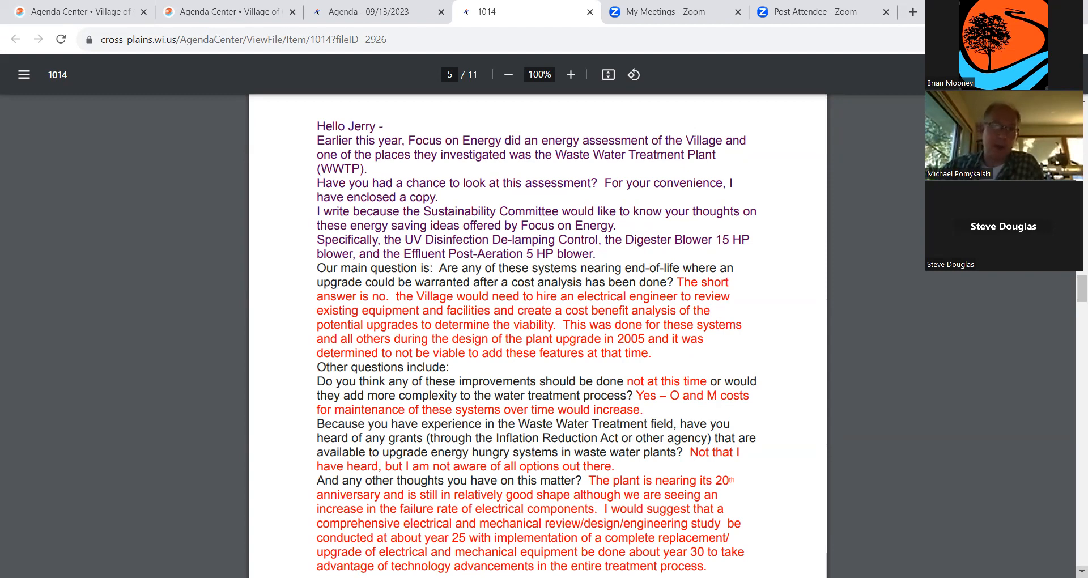
Scroll page 5 slightly to reveal the Air Sealing at the Public Works Shop question.
scroll(down, 3)
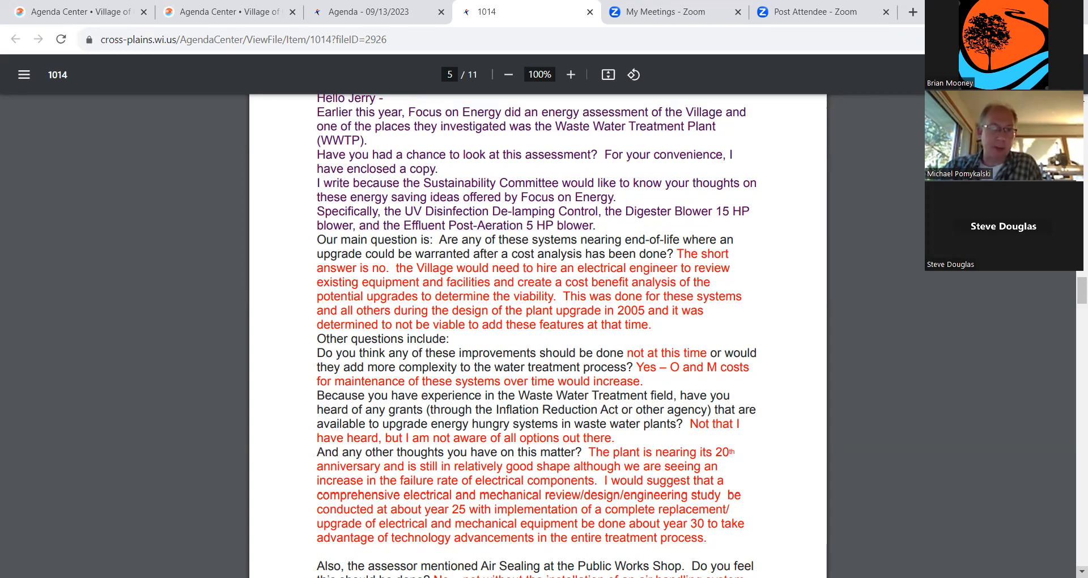
Scroll through page 5's red replies on treatment plant grants and Public Works Shop air sealing.
scroll(down, 3)
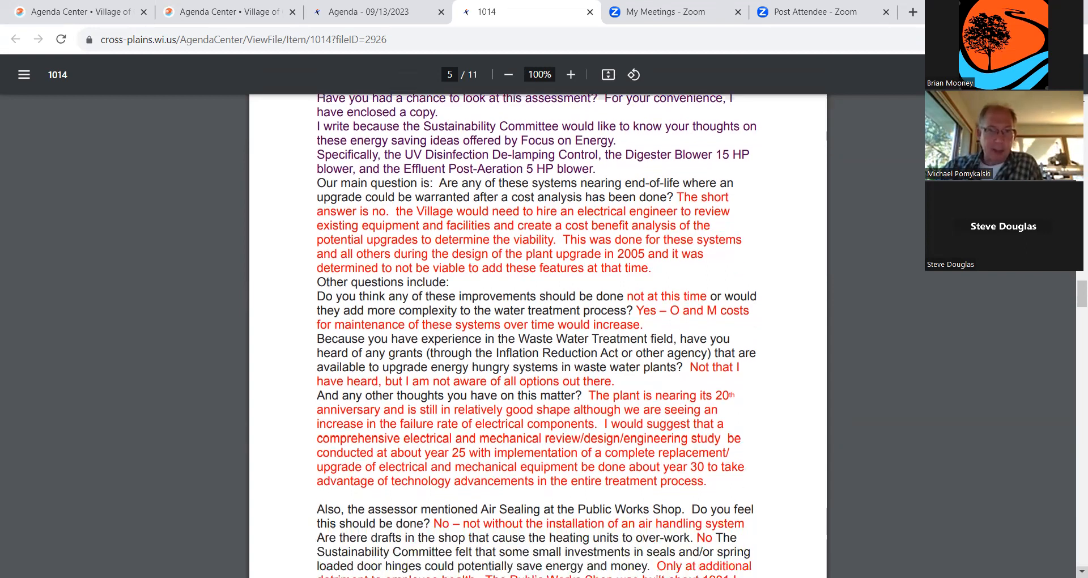
scroll(down, 3)
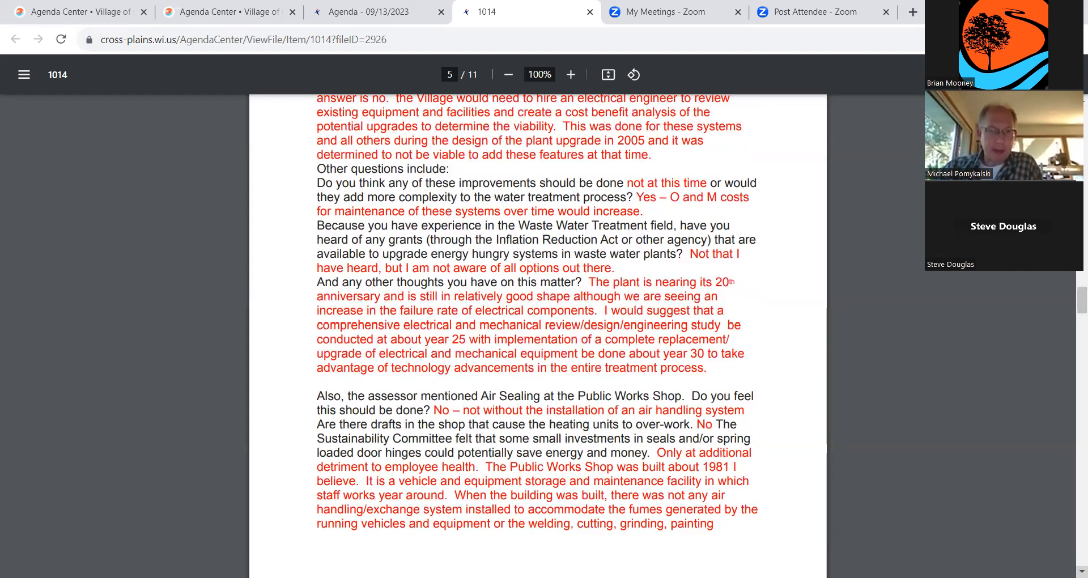
scroll(down, 3)
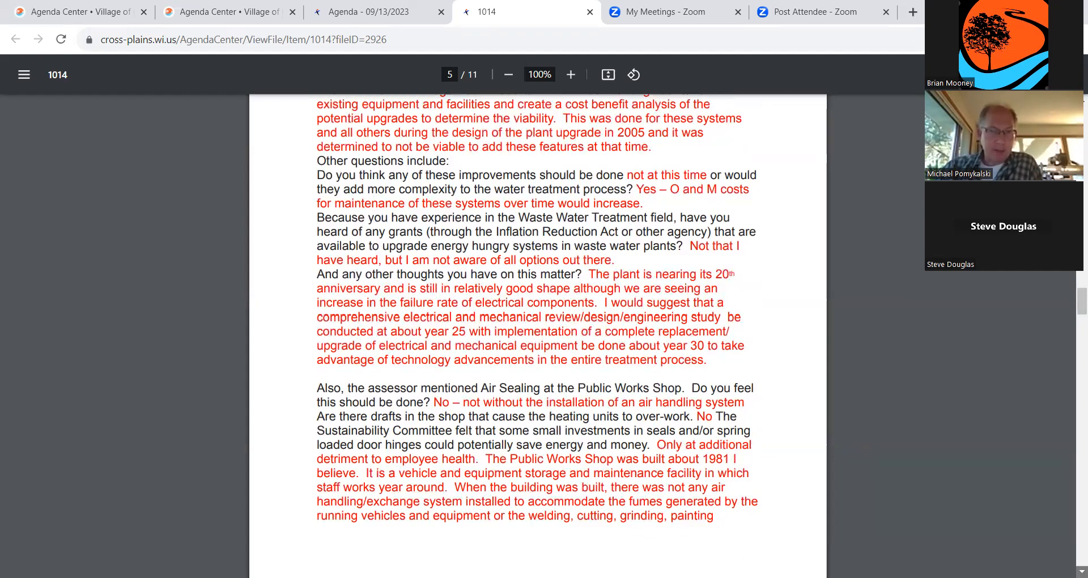
scroll(down, 3)
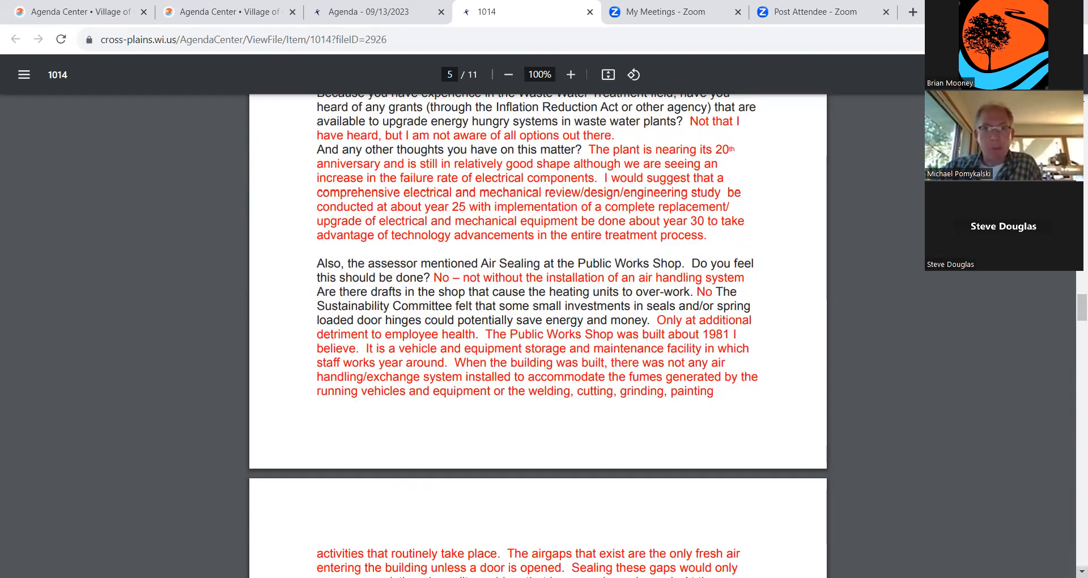
scroll(down, 3)
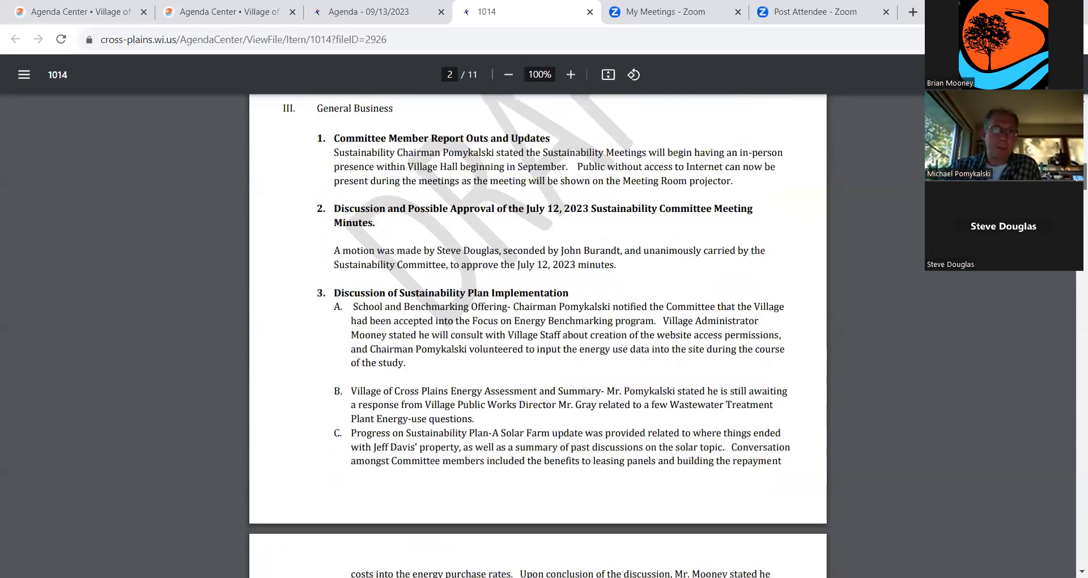
Return to page 1 and follow the CP Sustainability Plan Priorities Google Sheets link.
click(449, 75)
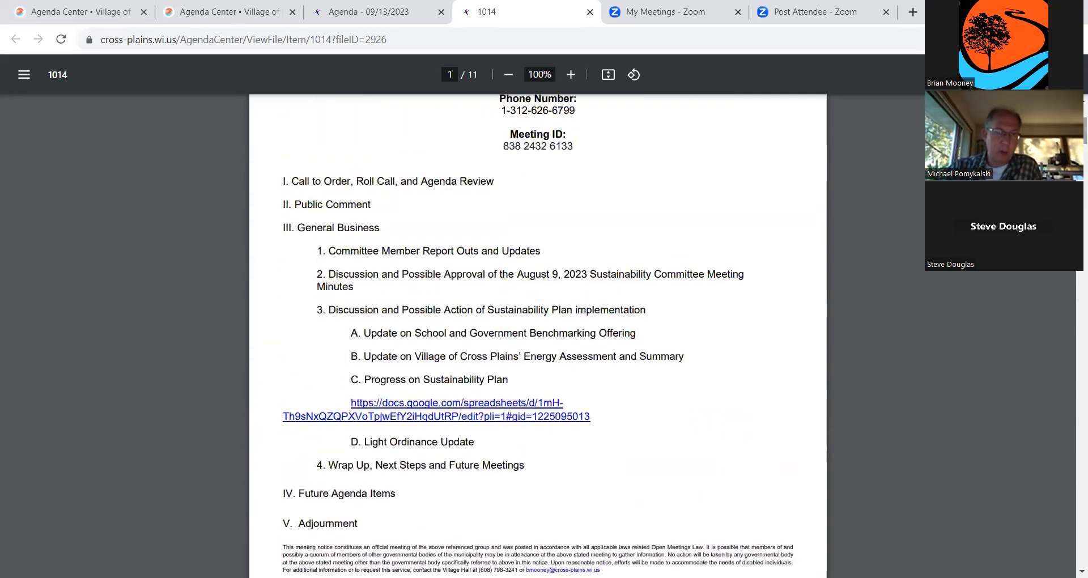
mouse_move(541, 416)
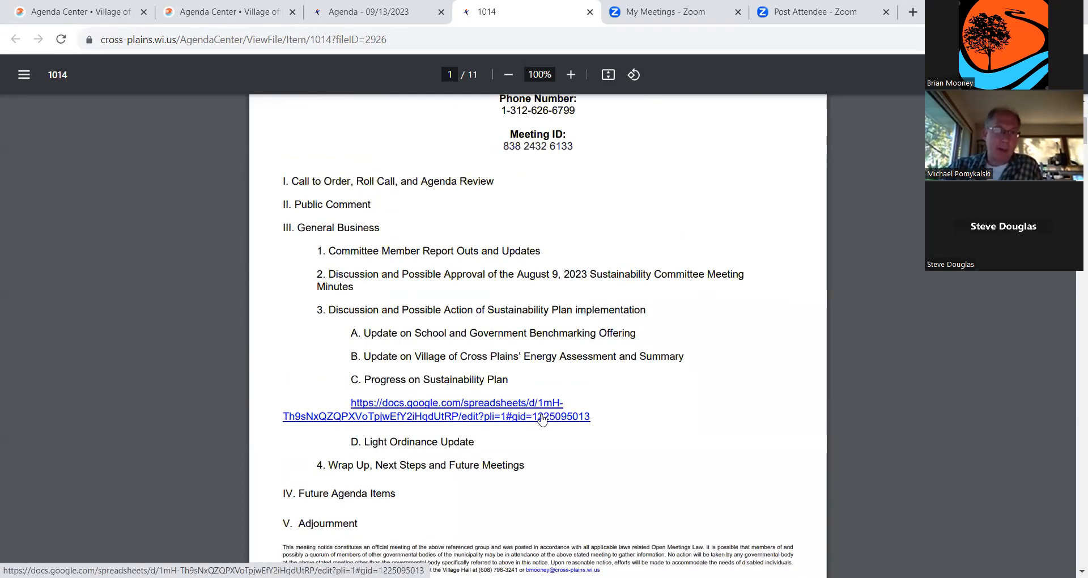
click(436, 409)
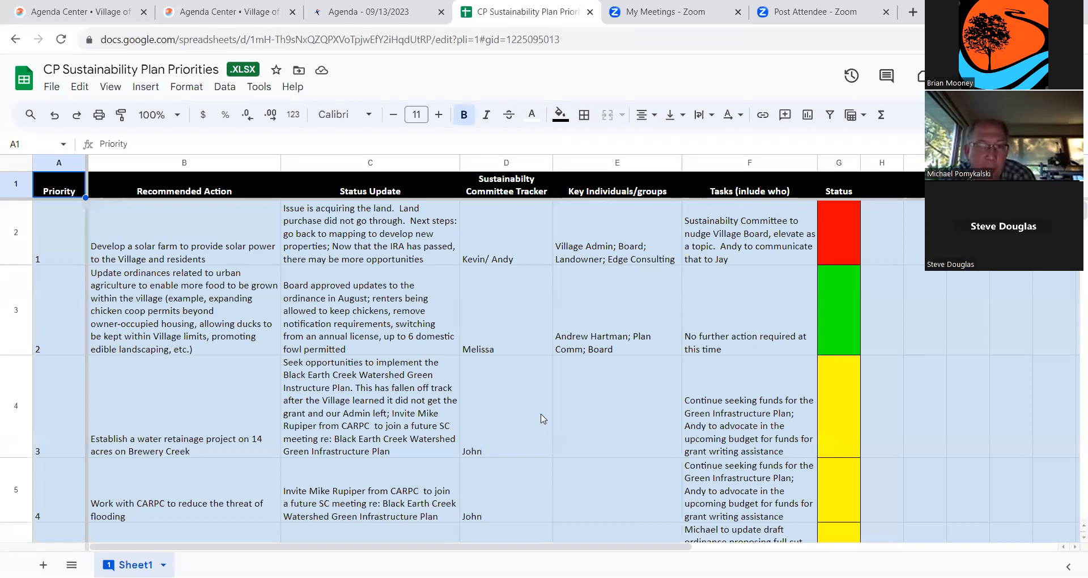
mouse_move(579, 434)
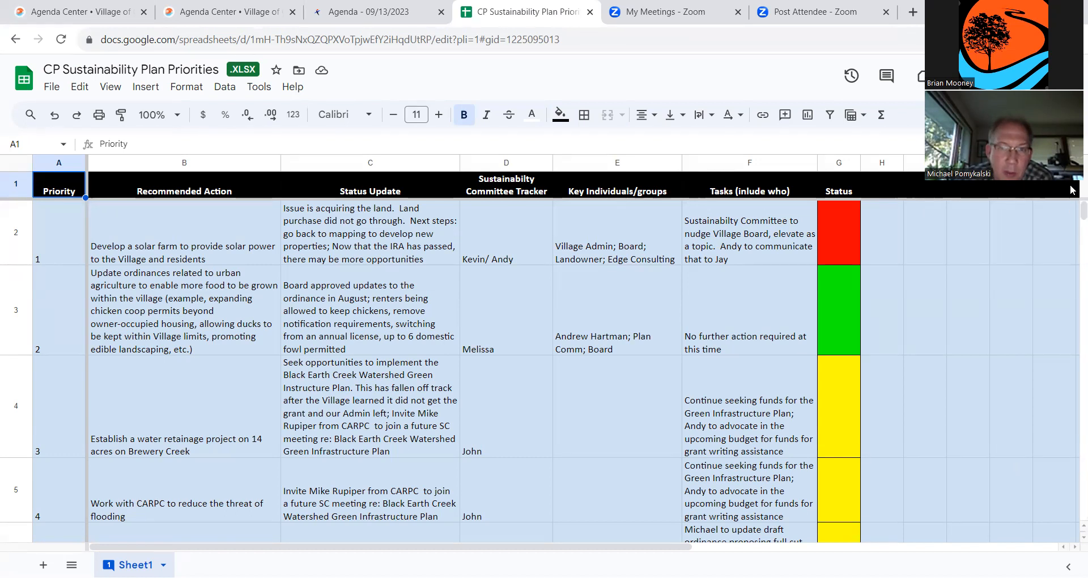
mouse_move(819, 11)
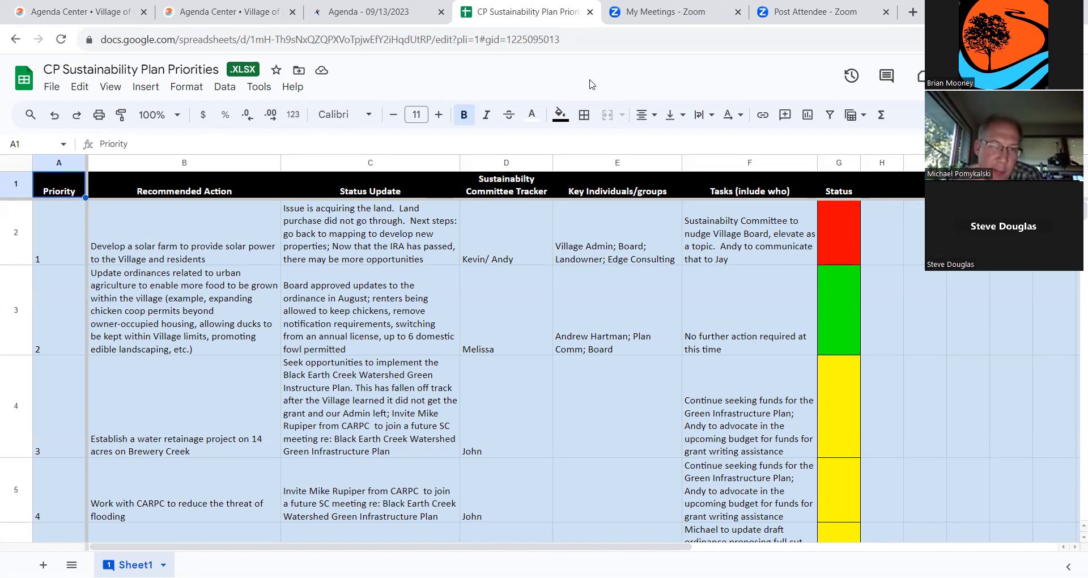
mouse_move(825, 409)
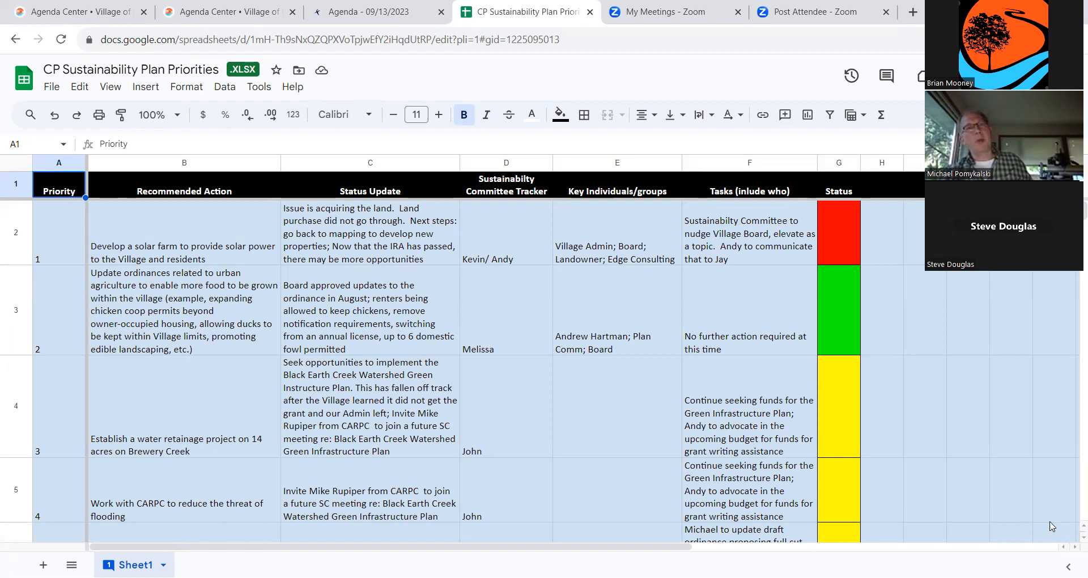
mouse_move(919, 470)
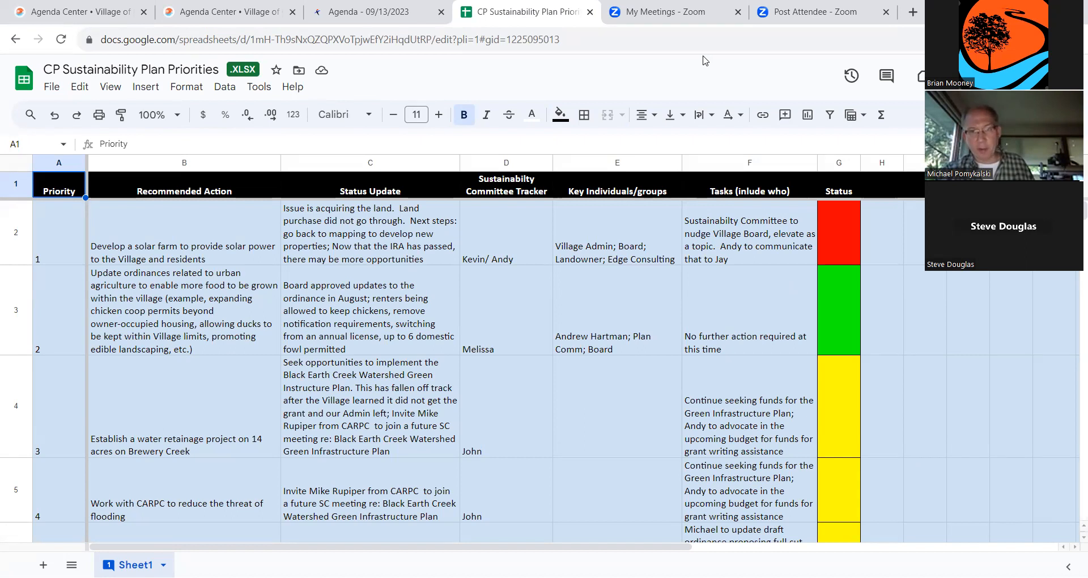
mouse_move(713, 90)
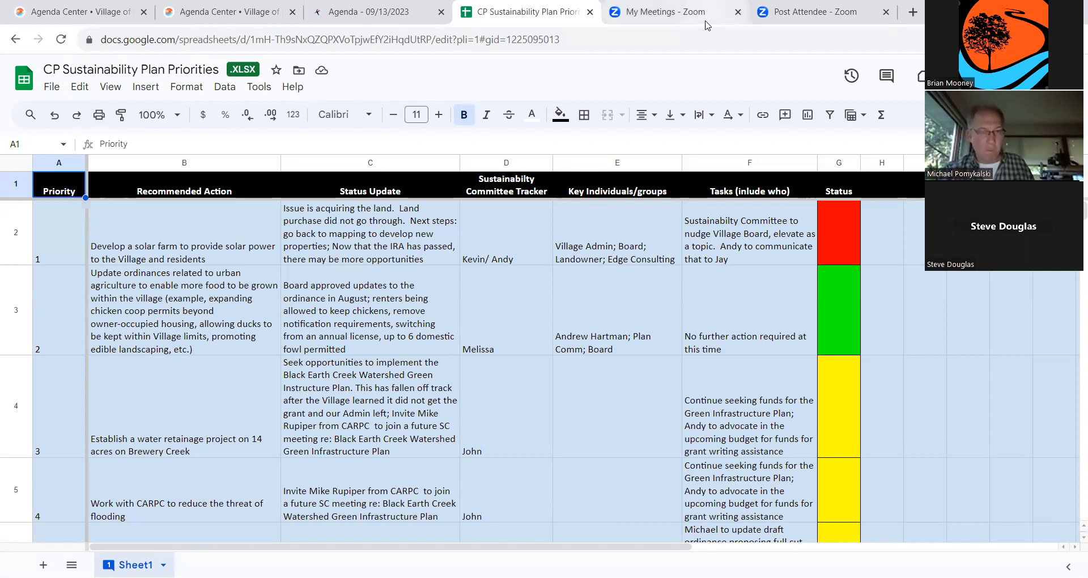
mouse_move(656, 12)
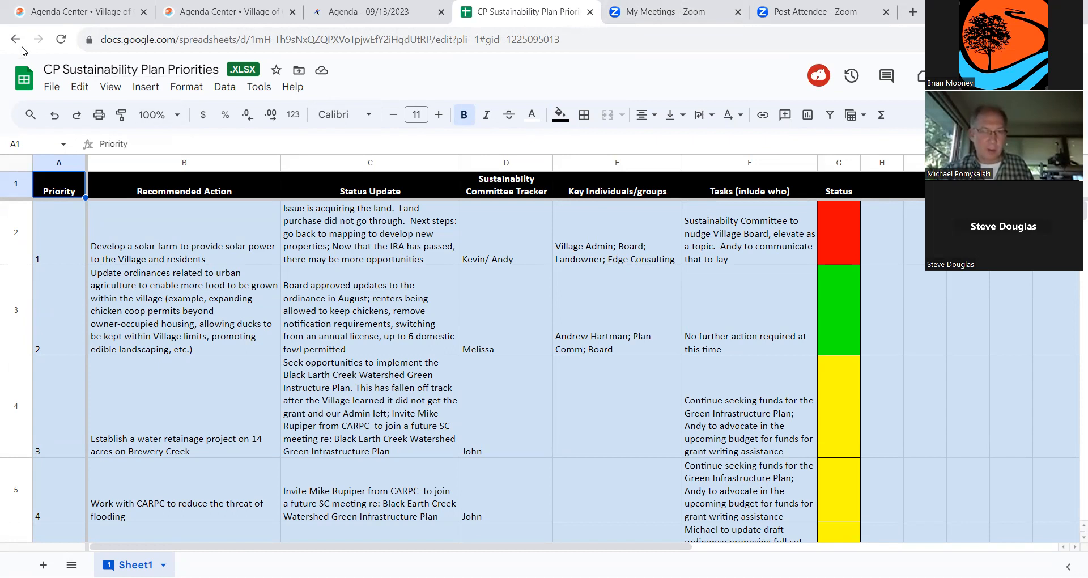
mouse_move(16, 39)
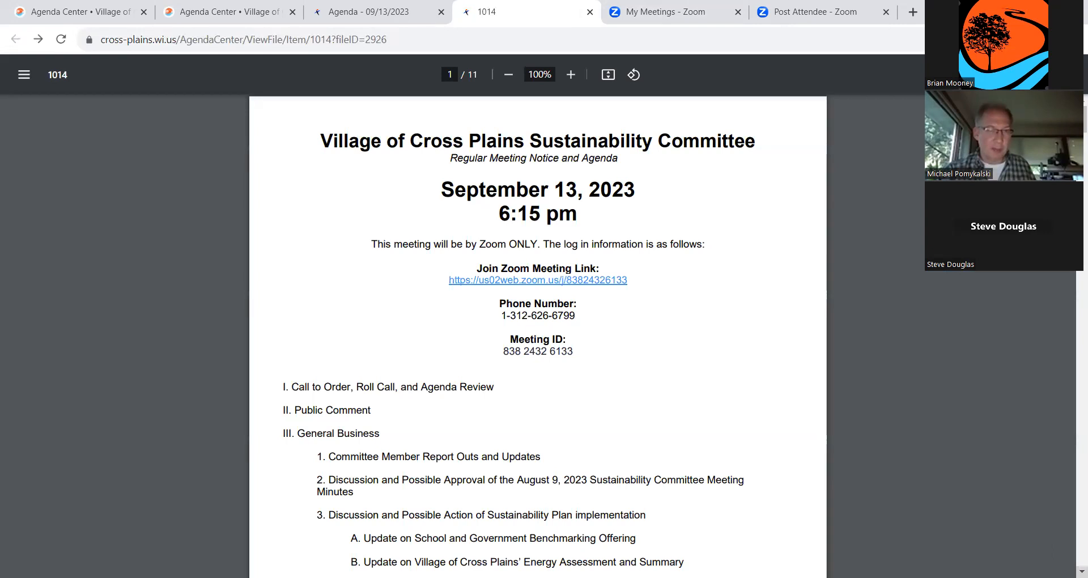
Scroll page 1 down past general business to IV. Future Agenda Items and V. Adjournment.
scroll(down, 3)
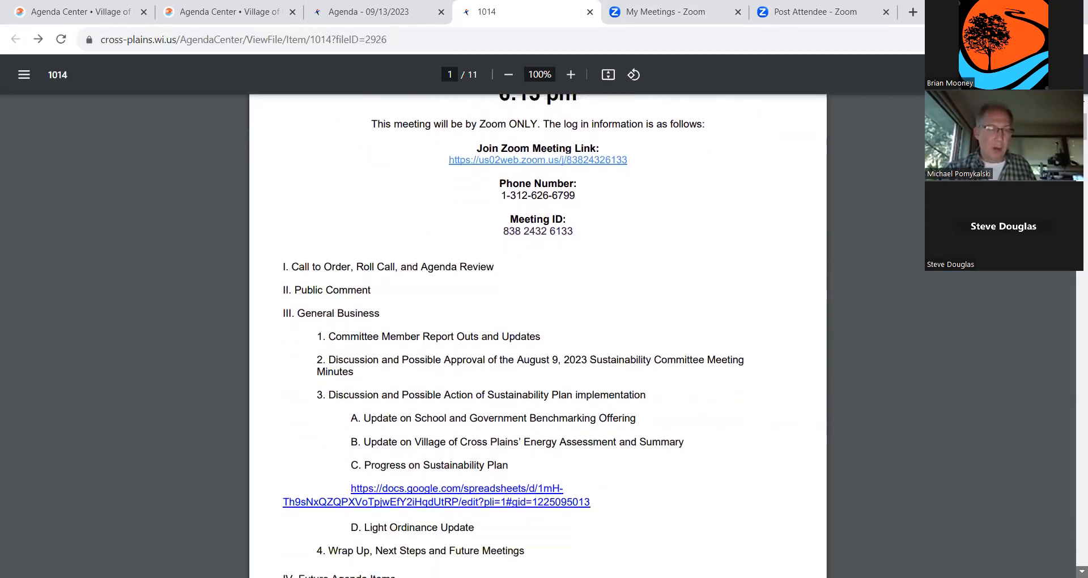
scroll(down, 3)
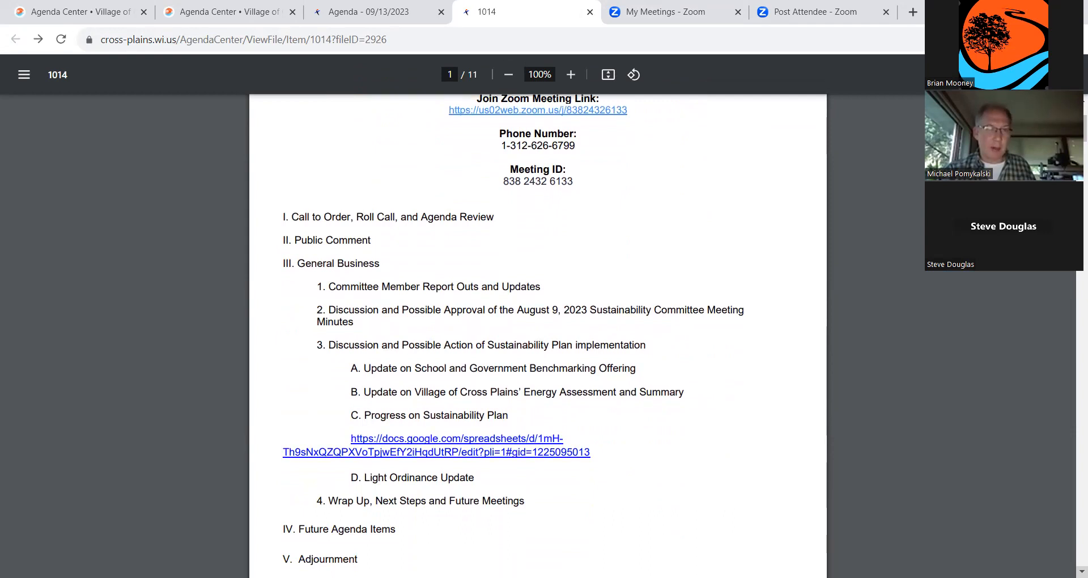
scroll(down, 3)
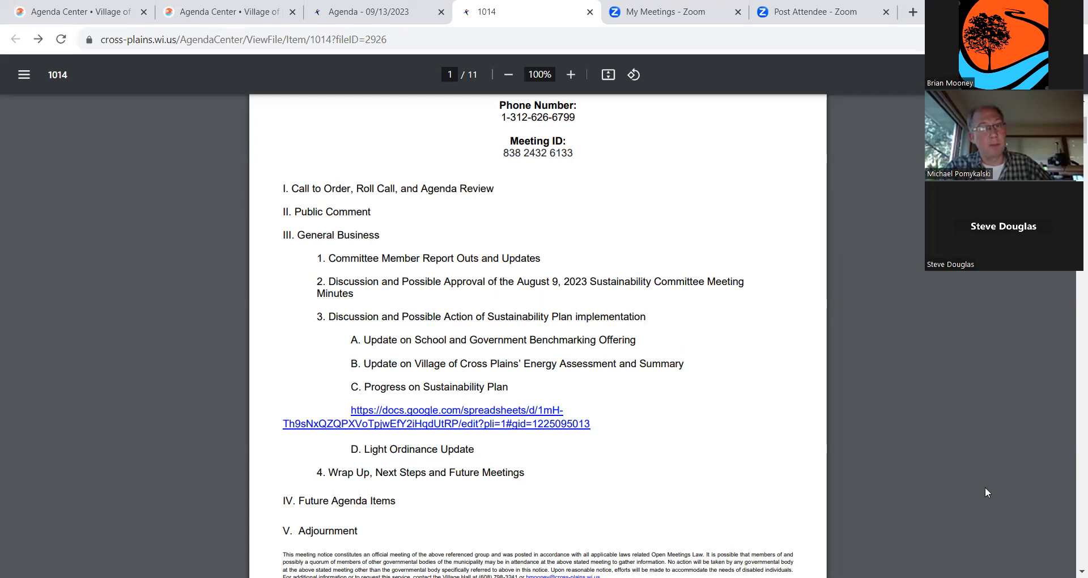
mouse_move(1072, 442)
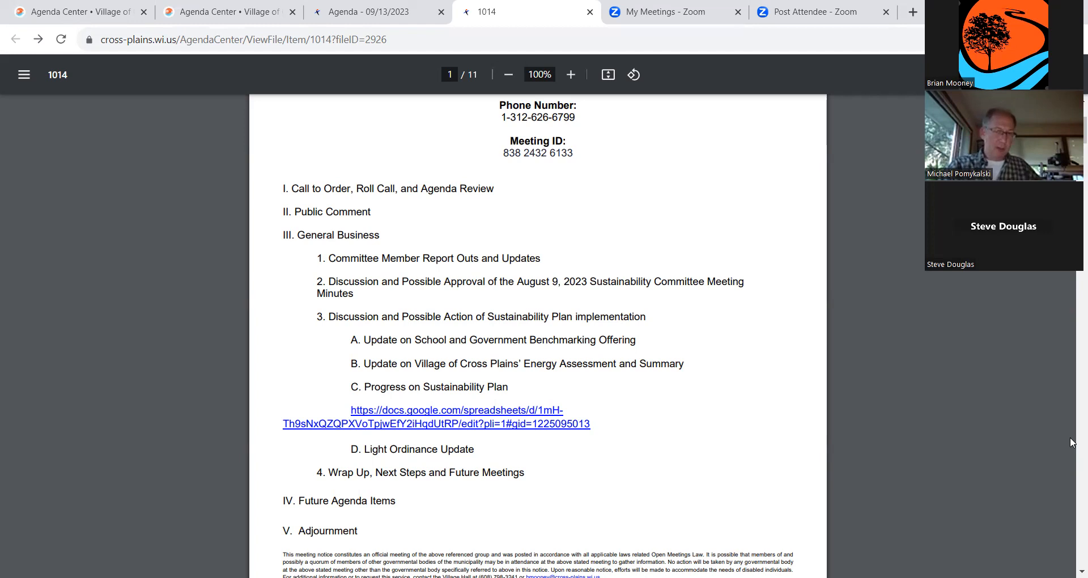
mouse_move(1048, 380)
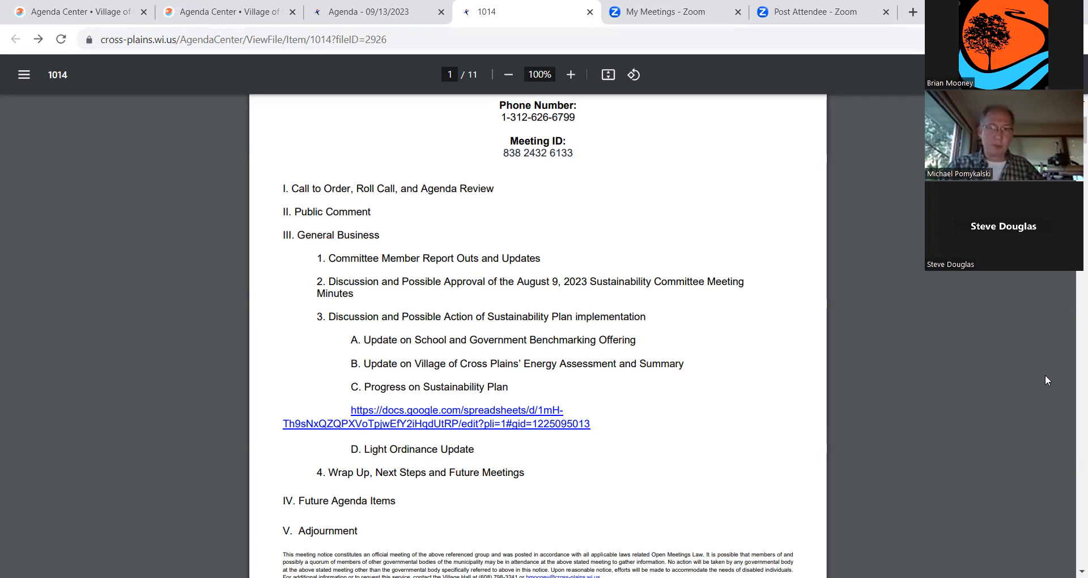